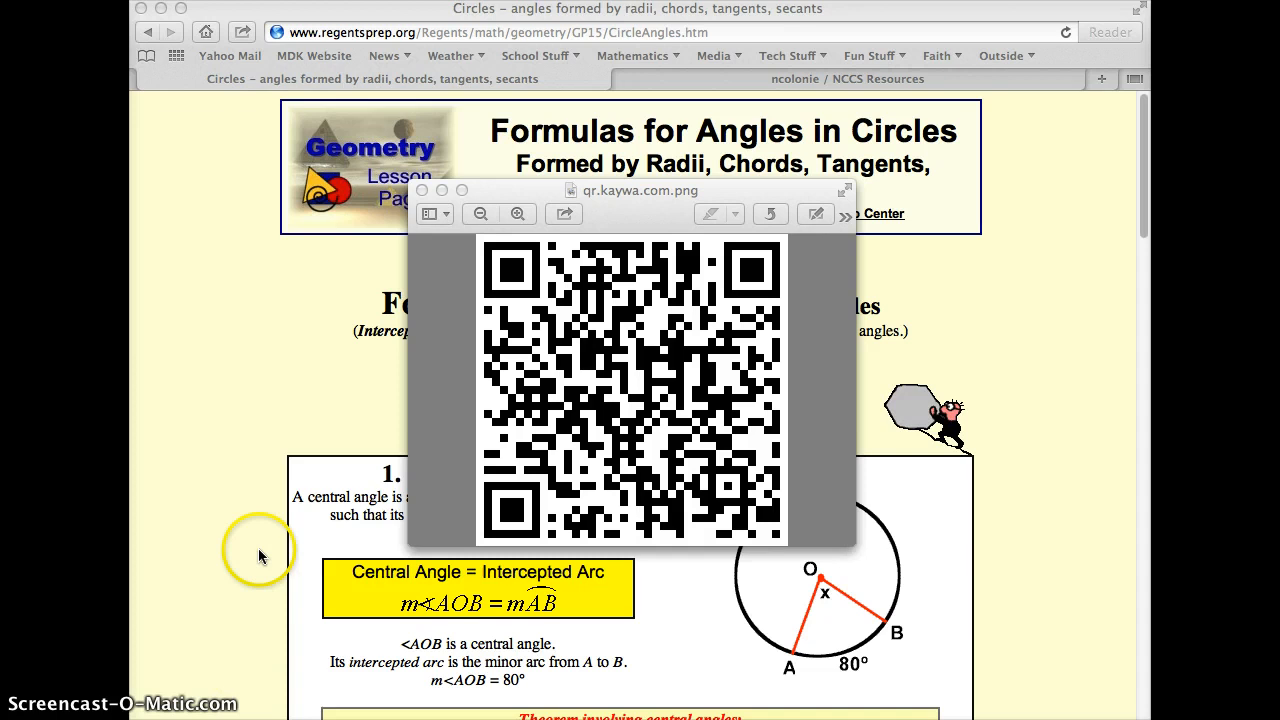
mouse_move(593, 388)
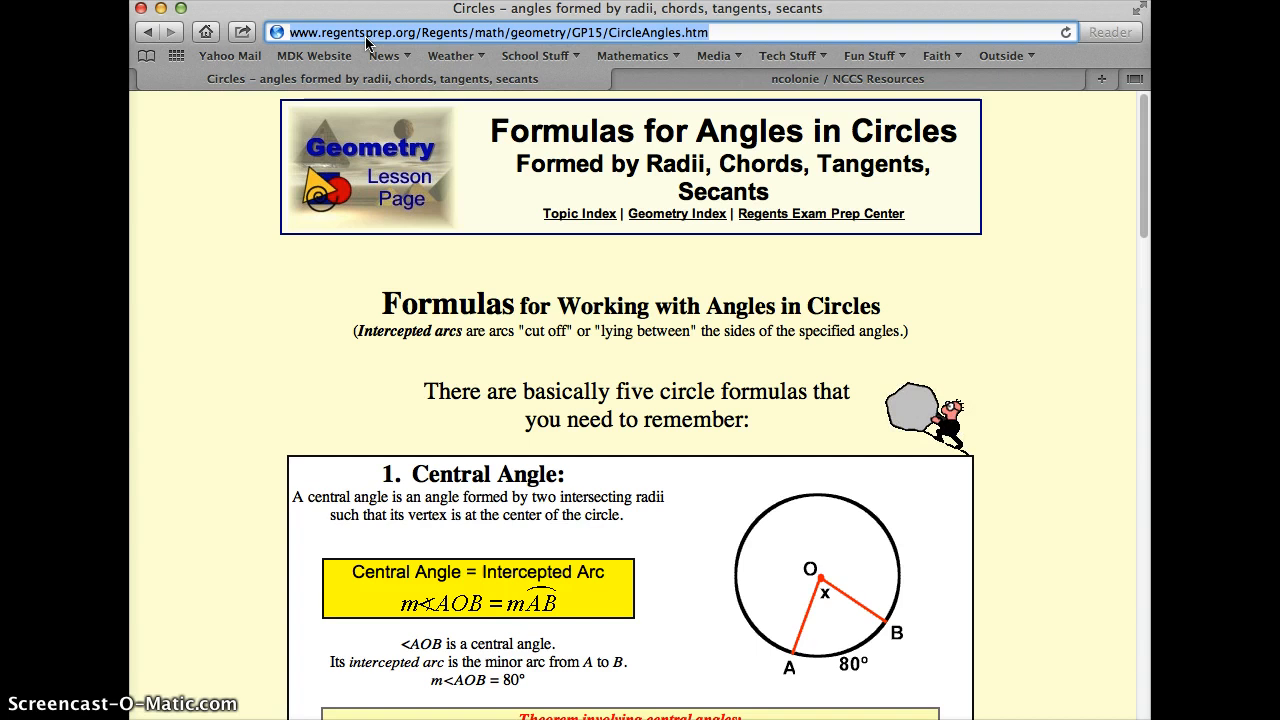
- Search Google for 'qr code generator' in a new tab
left_click(846, 78)
type("qr code generator")
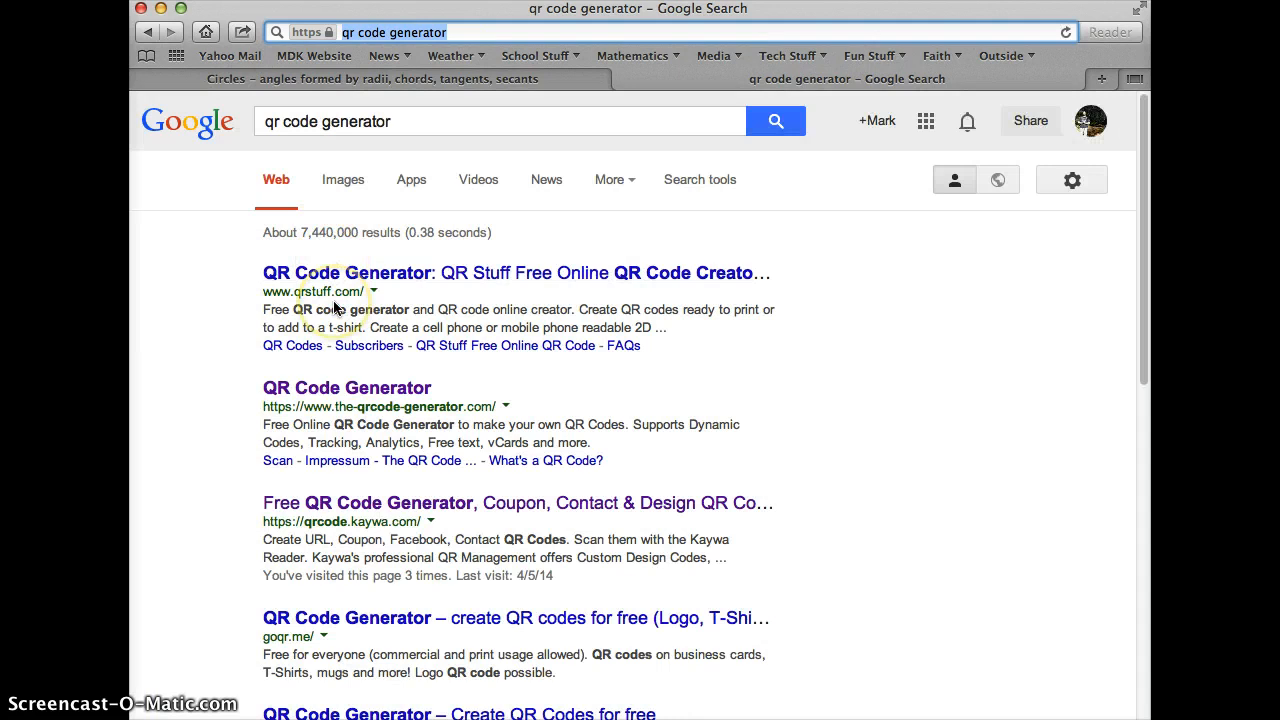
- Open qrcode.kaywa.com and enter the circle-angles page address as the URL
left_click(515, 502)
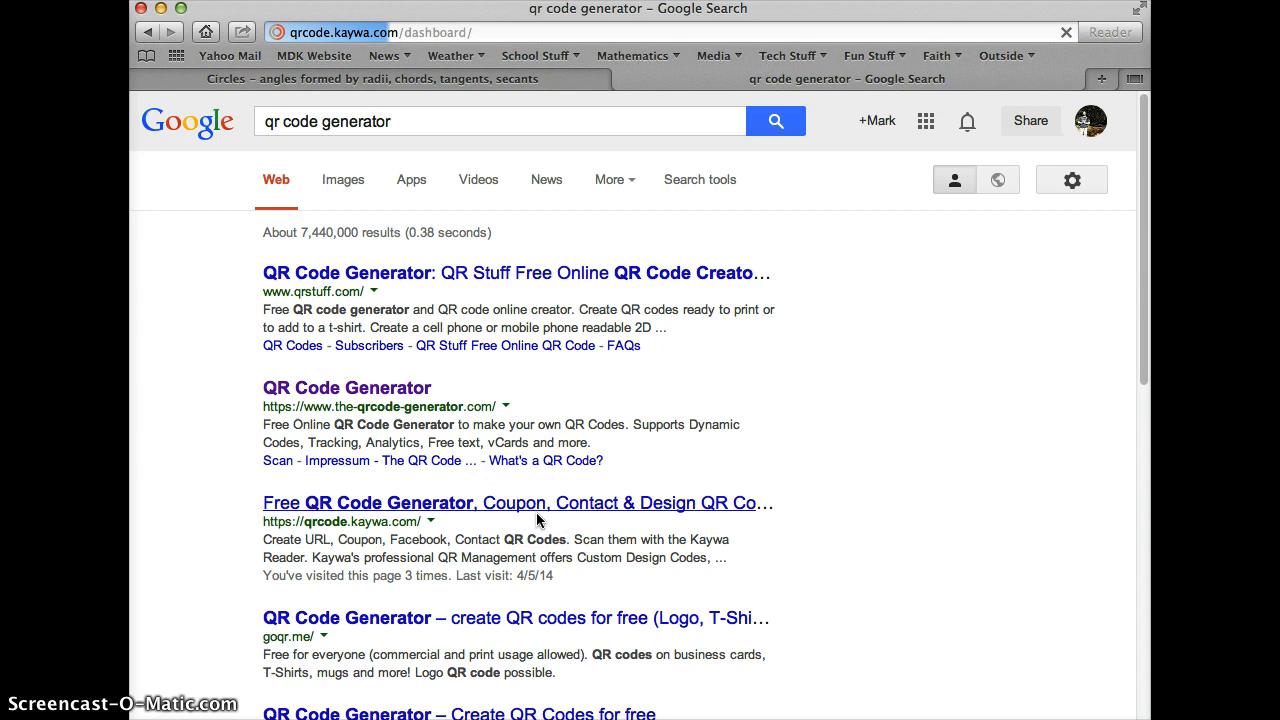
left_click(514, 503)
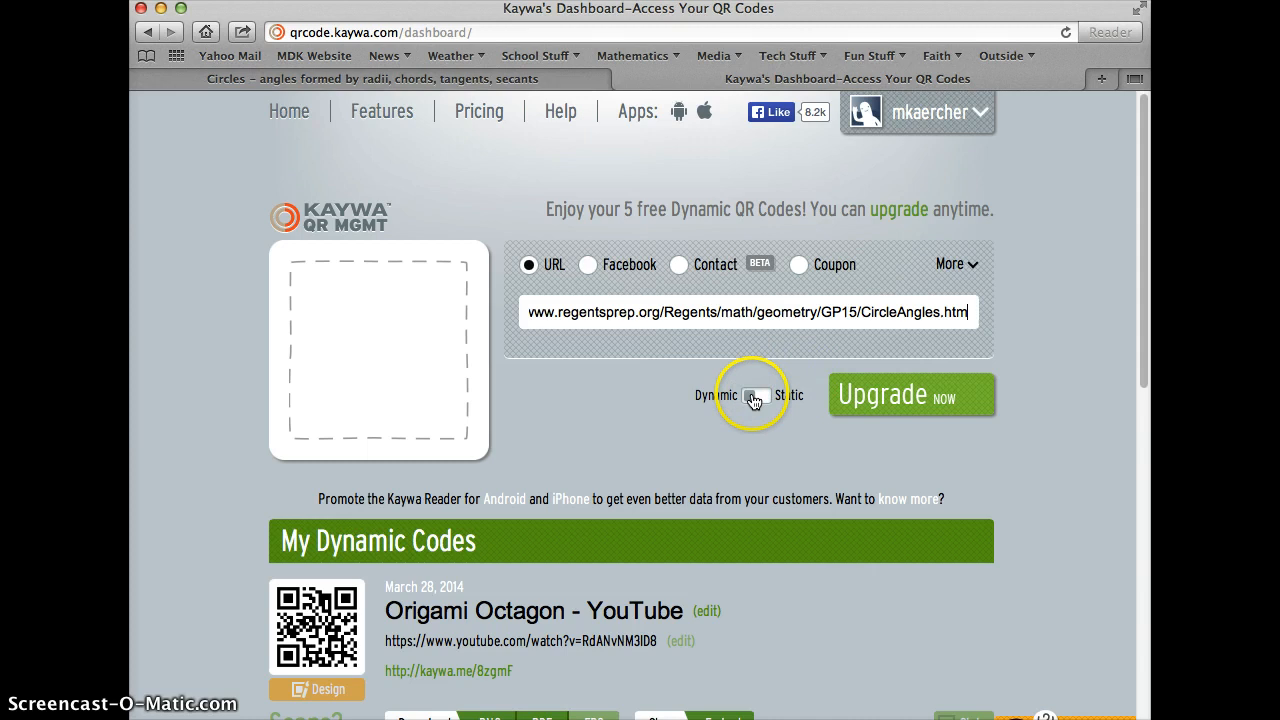
left_click(758, 395)
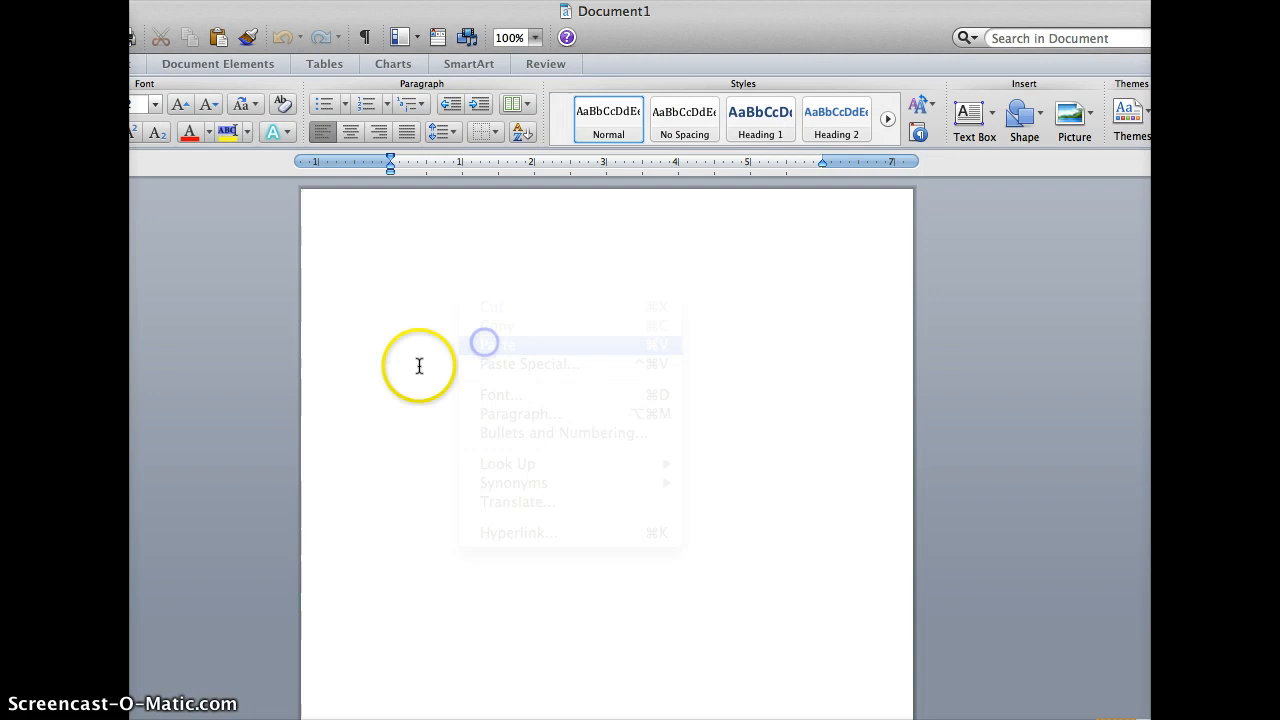
- Paste the copied QR code into the blank Document1 page
left_click(510, 343)
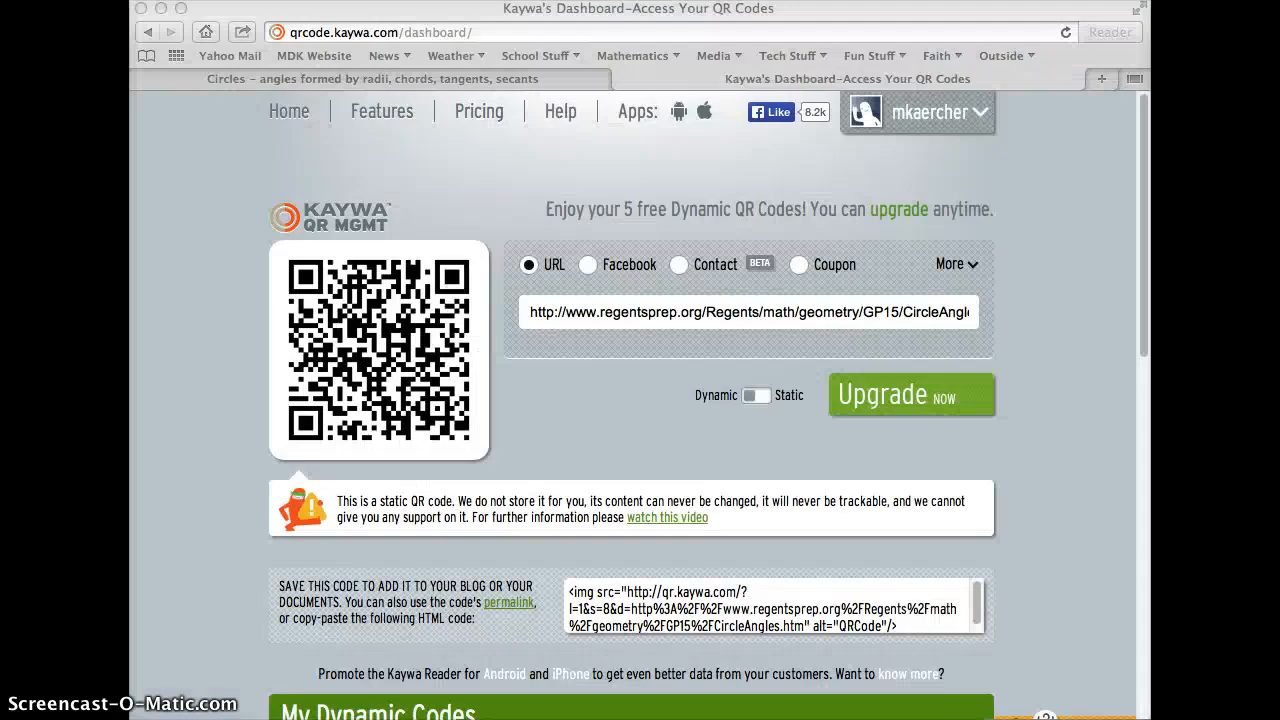
mouse_move(595, 78)
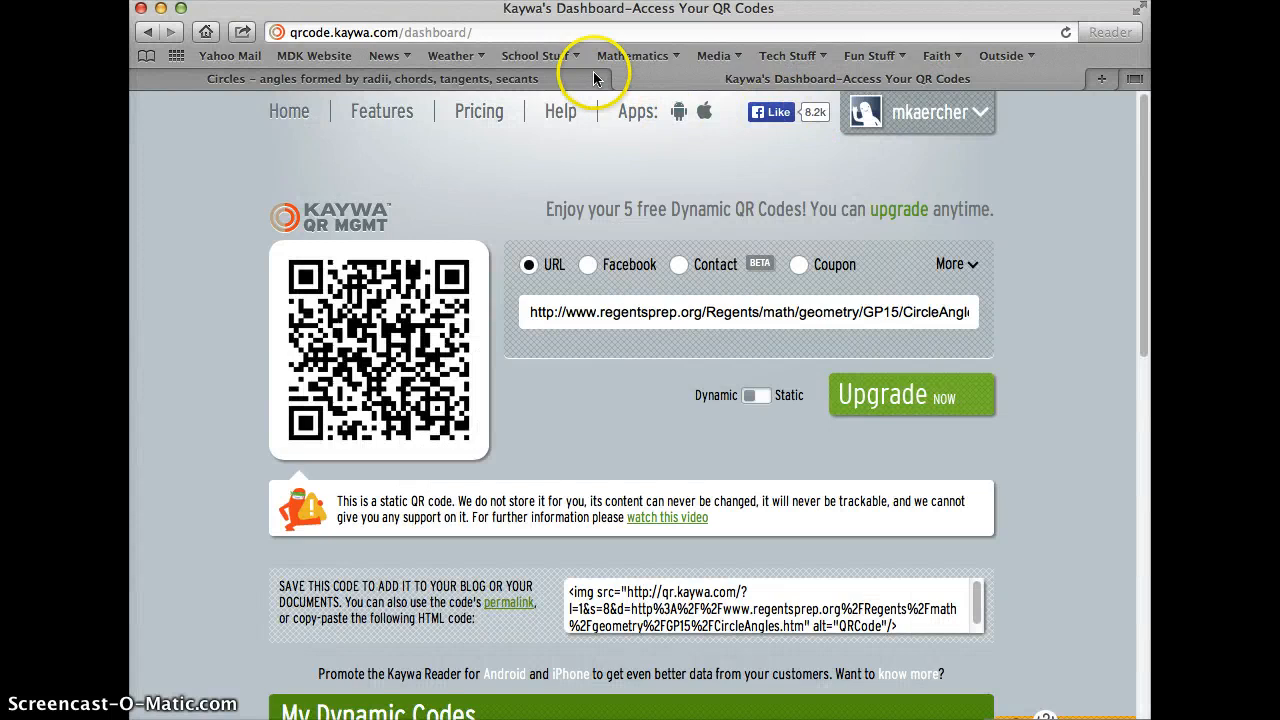